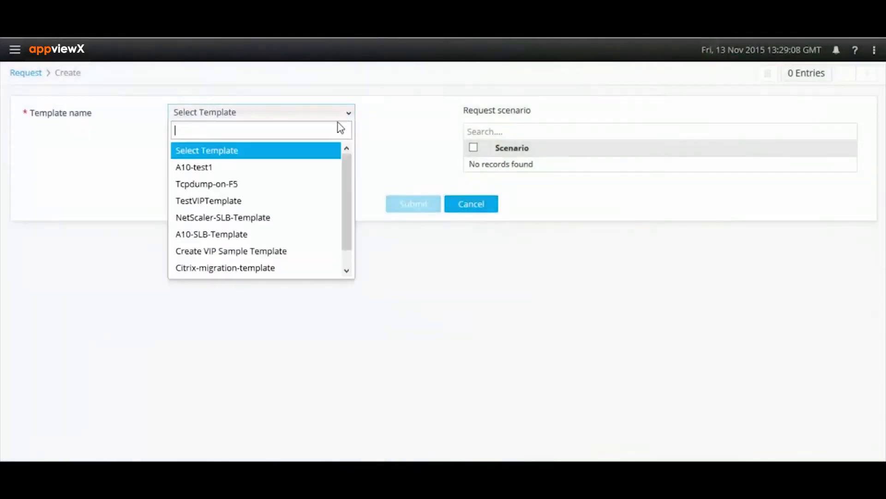
Step: Choose the Create VIP Sample Template and enter description App_Owner and scenario Application
{"action": "left_click", "coordinate": [231, 250]}
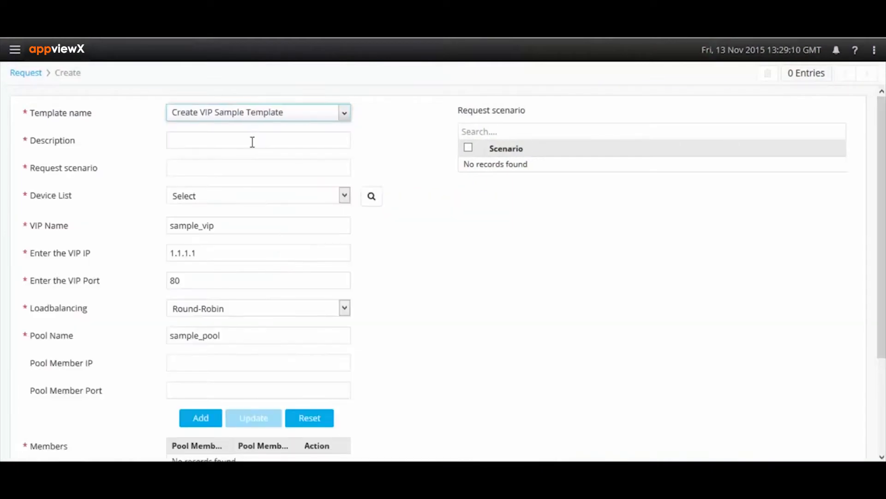
{"action": "type", "text": "App_Owner"}
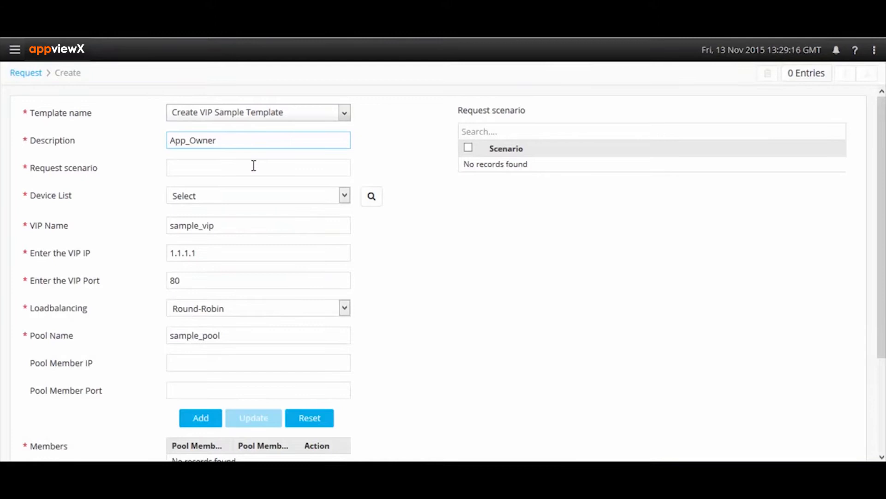
{"action": "type", "text": "Appl"}
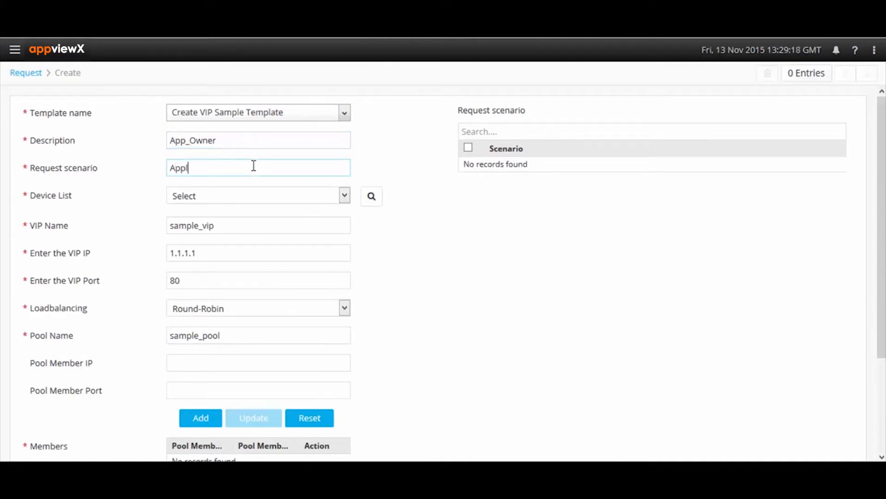
{"action": "type", "text": "ication"}
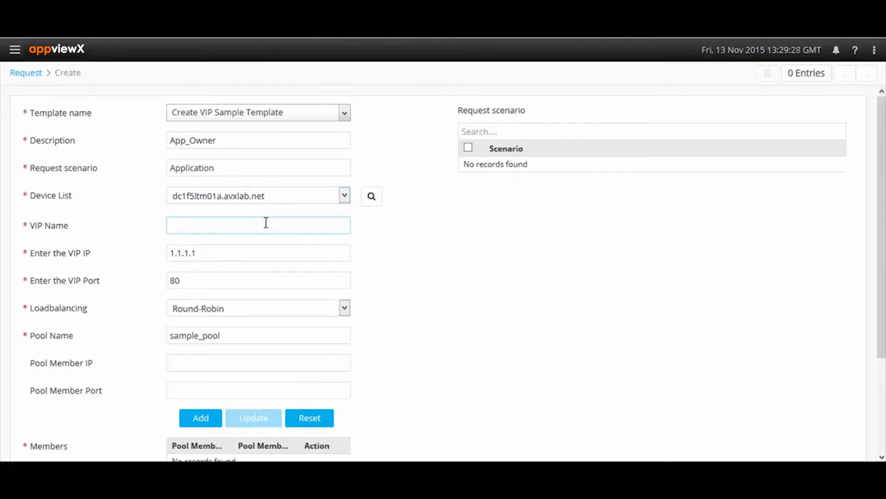
Step: Enter VIP name ApplicationOwner, VIP IP 1.1.1.5, and pool name App01 with its member
{"action": "type", "text": "Applicatio"}
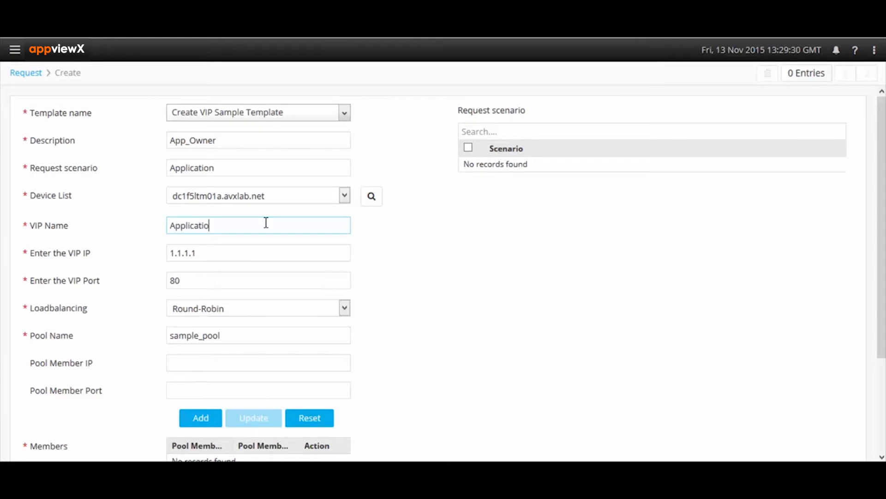
{"action": "type", "text": "nOwner"}
{"action": "left_click", "coordinate": [258, 253]}
{"action": "type", "text": "5"}
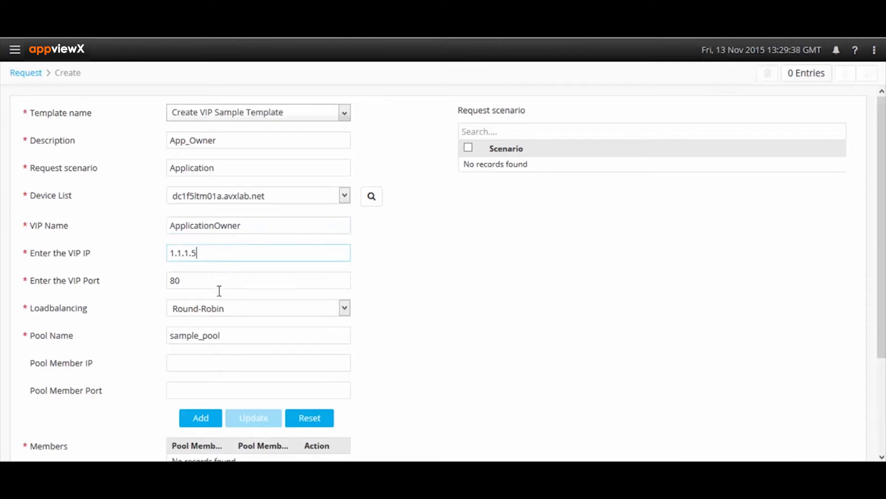
{"action": "double_click", "coordinate": [194, 335]}
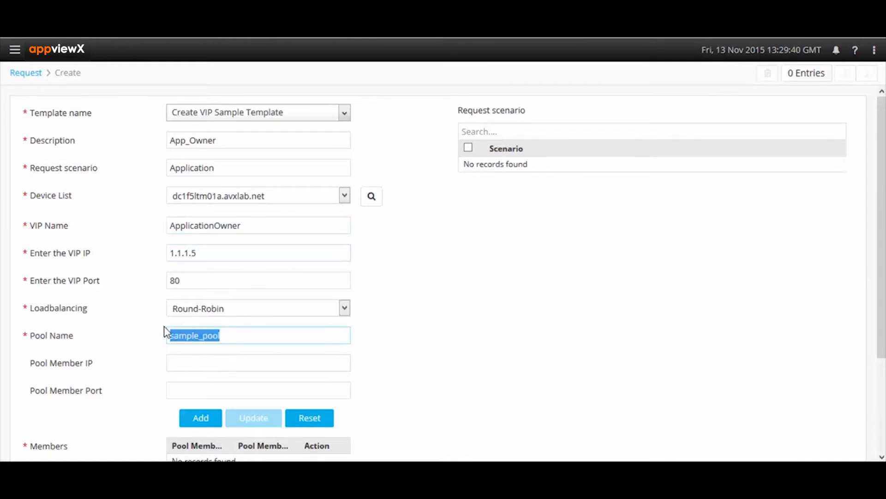
{"action": "type", "text": "App0"}
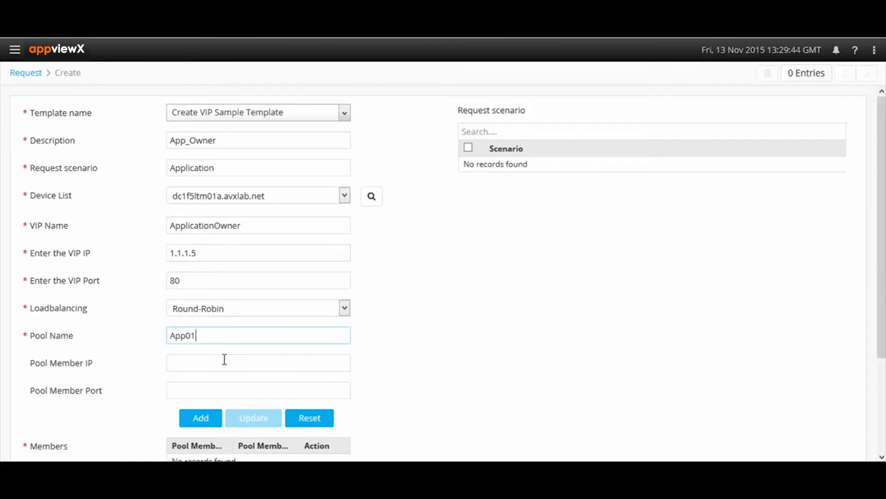
{"action": "type", "text": "1.1.1.11"}
{"action": "left_click", "coordinate": [259, 390]}
{"action": "type", "text": "80"}
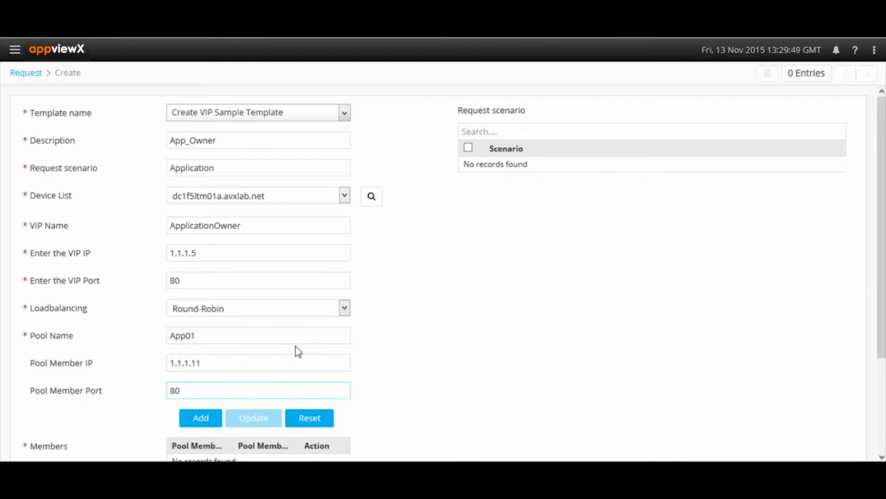
{"action": "left_click", "coordinate": [200, 417]}
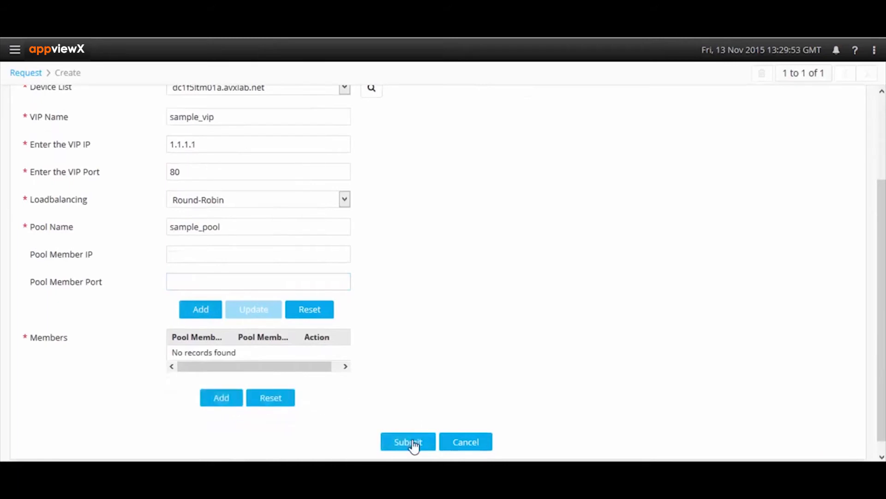
Step: Submit and confirm the VIP request, then view the BIG-IP virtual server list
{"action": "left_click", "coordinate": [408, 441]}
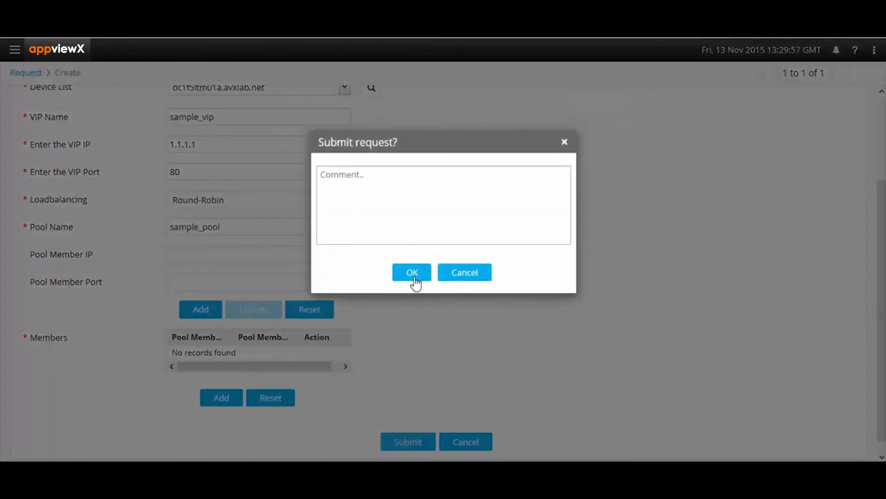
{"action": "left_click", "coordinate": [411, 272]}
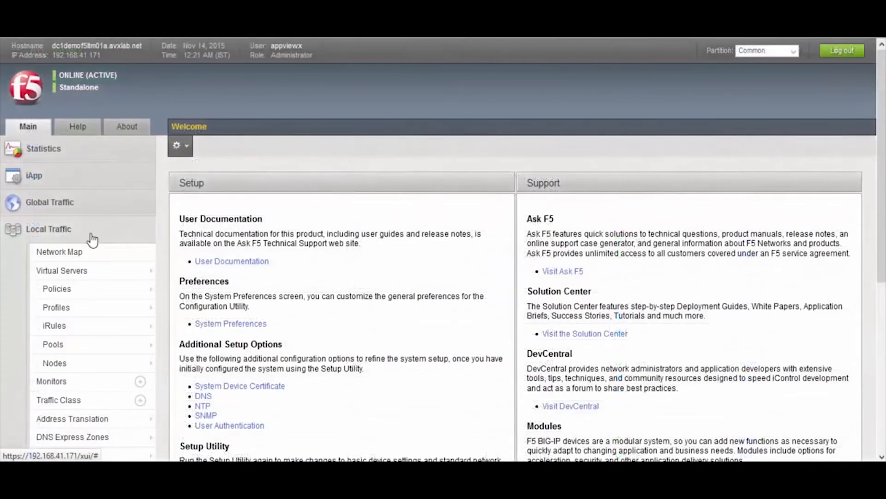
{"action": "left_click", "coordinate": [62, 270]}
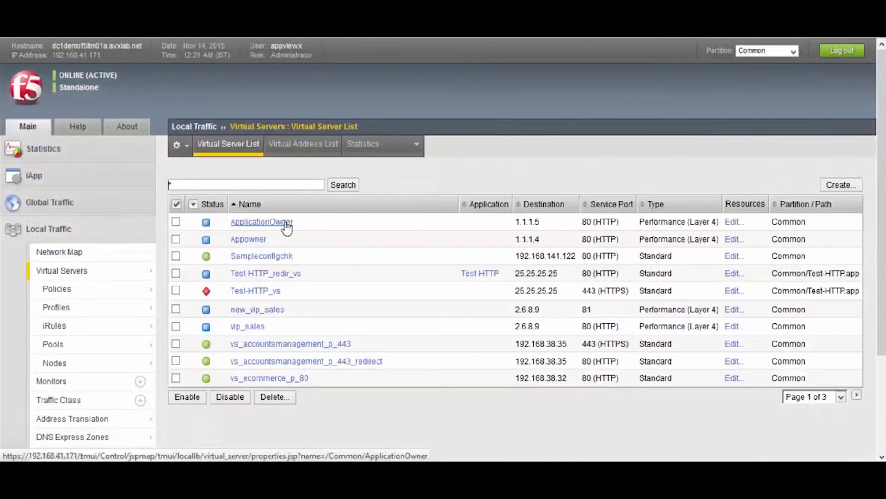